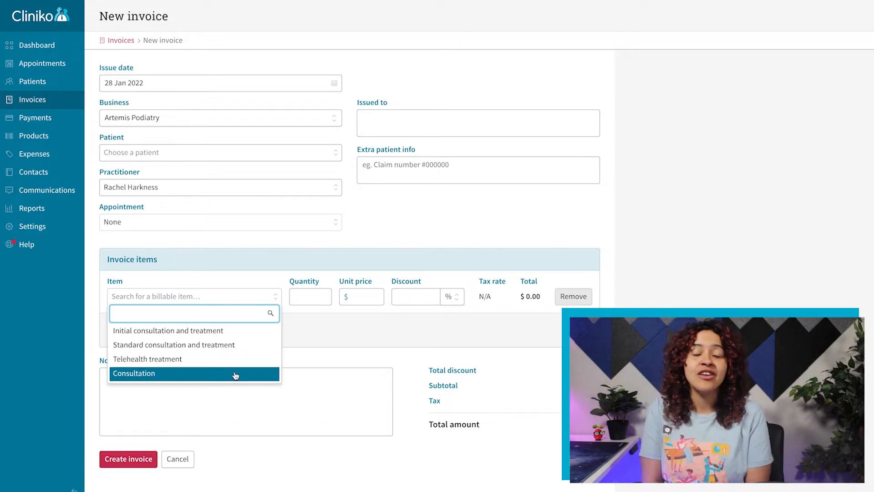
Step: Add a $50 Telehealth treatment line, then a product line for (123A) Neck Pillow
left_click(147, 360)
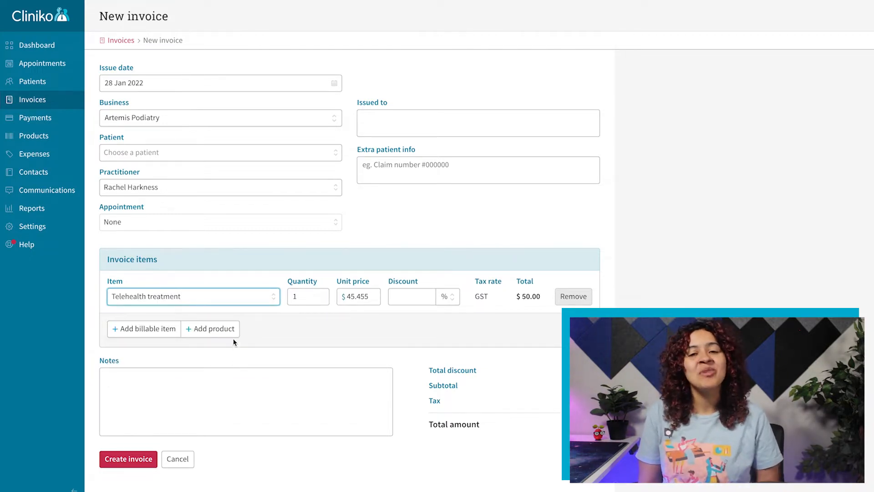
left_click(209, 328)
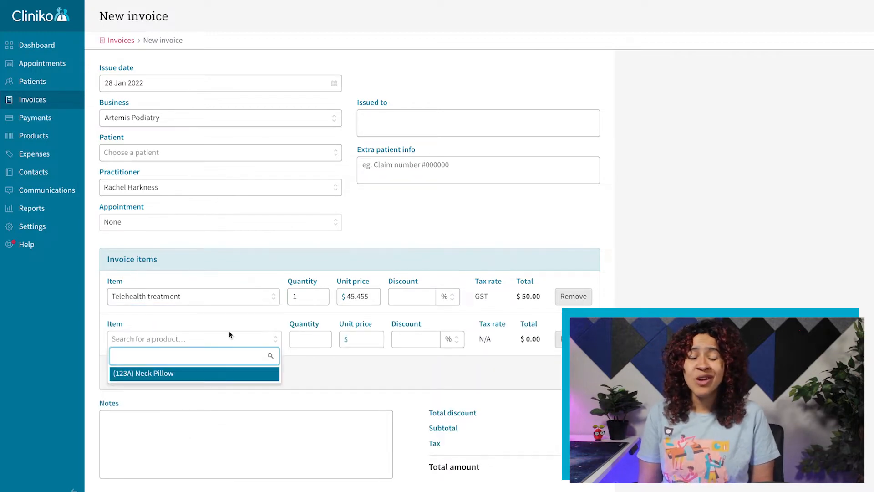
left_click(32, 226)
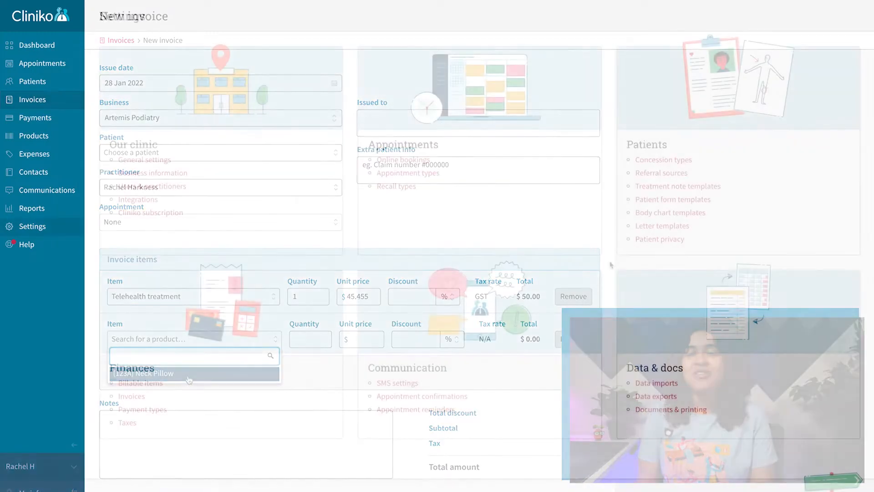
Step: Visit Settings and Data imports, then return to the Settings overview via the breadcrumb
left_click(31, 225)
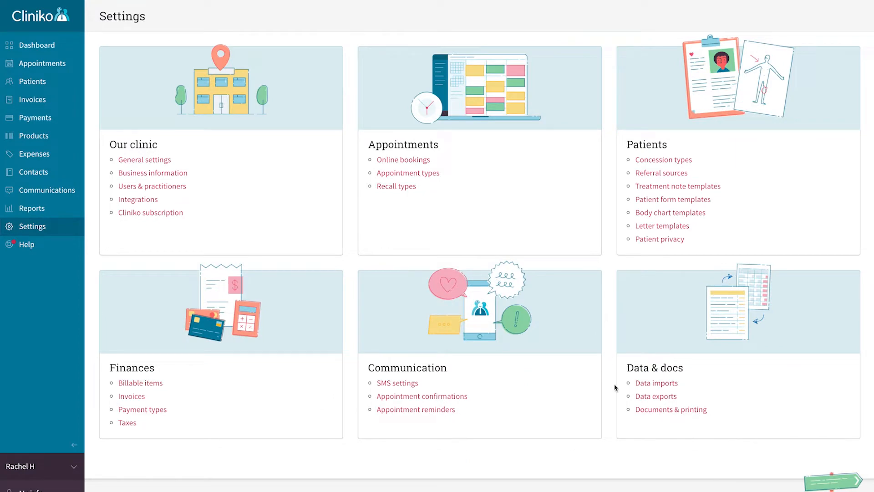
left_click(655, 383)
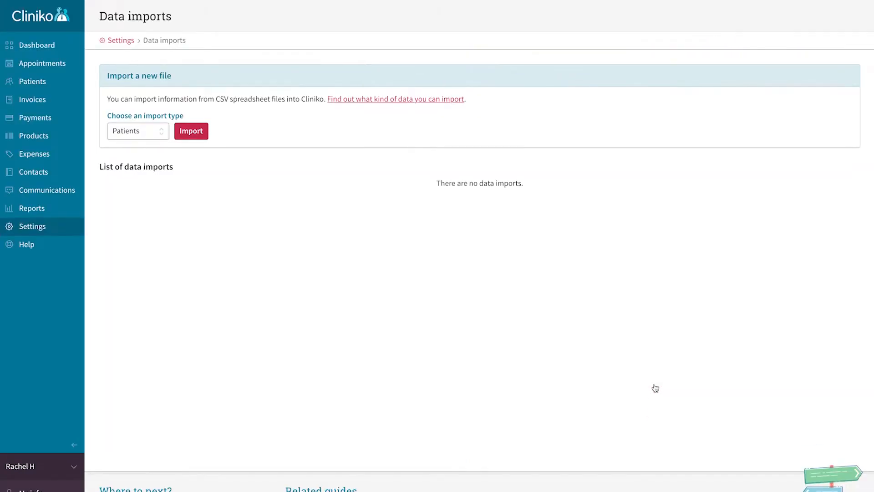
left_click(31, 225)
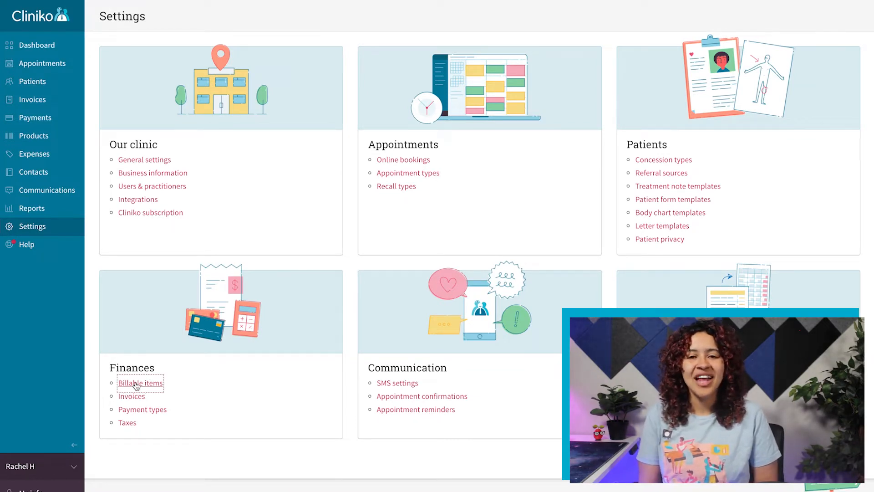
Step: Create the billable item 'Consultation' at $10 with GST (10.0%) tax
left_click(139, 383)
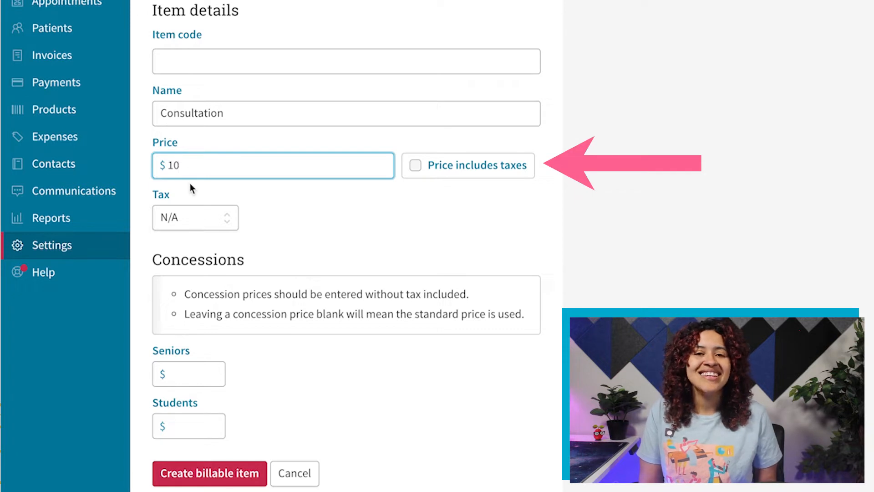
left_click(194, 217)
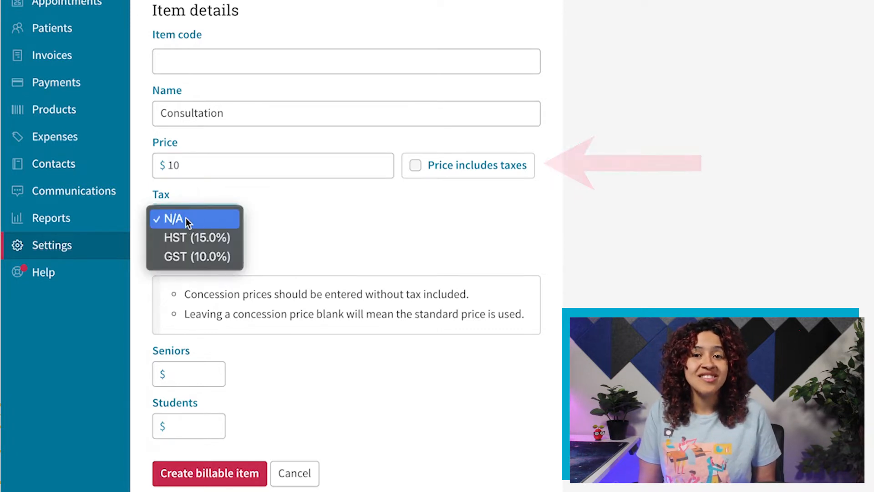
mouse_move(184, 256)
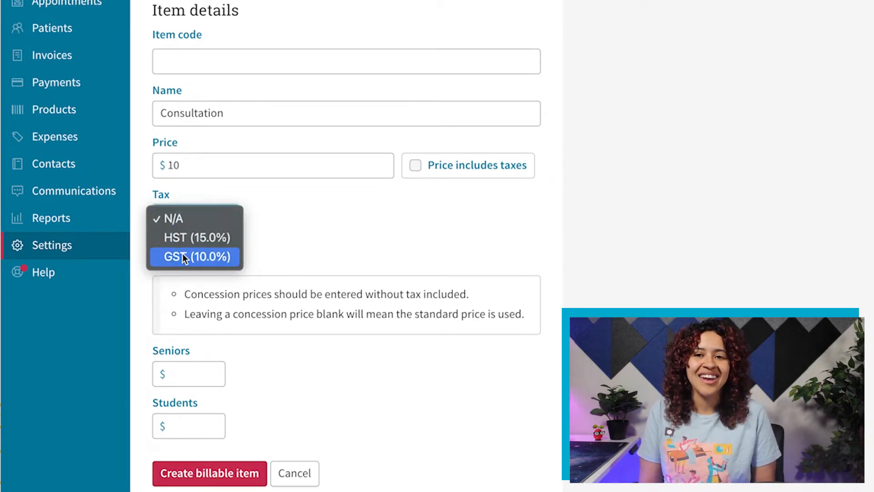
left_click(193, 257)
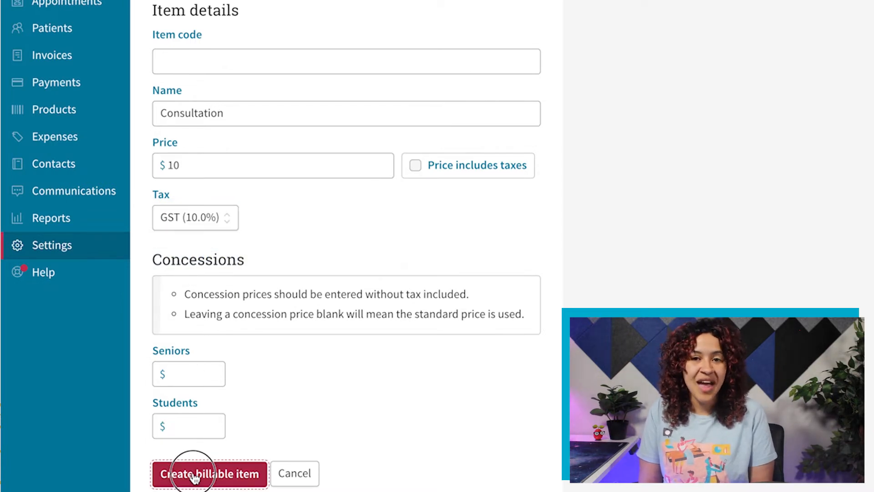
left_click(209, 473)
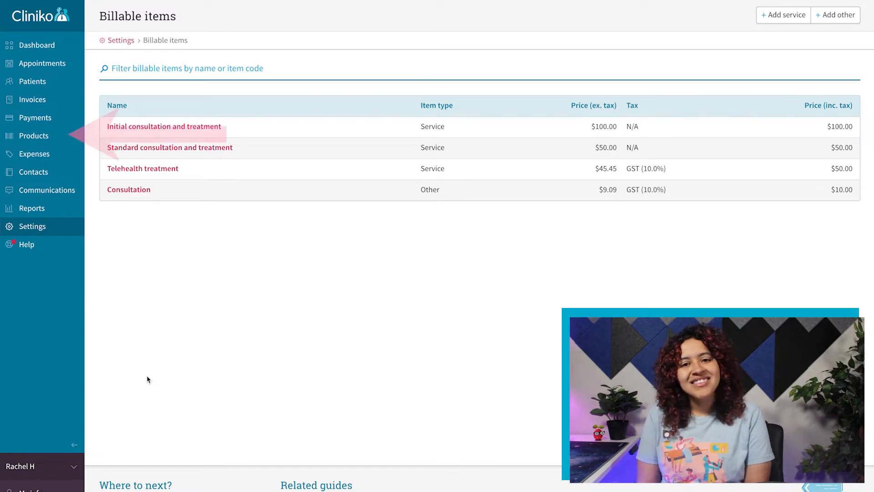
Step: Navigate to the empty Products list from the left sidebar
left_click(33, 136)
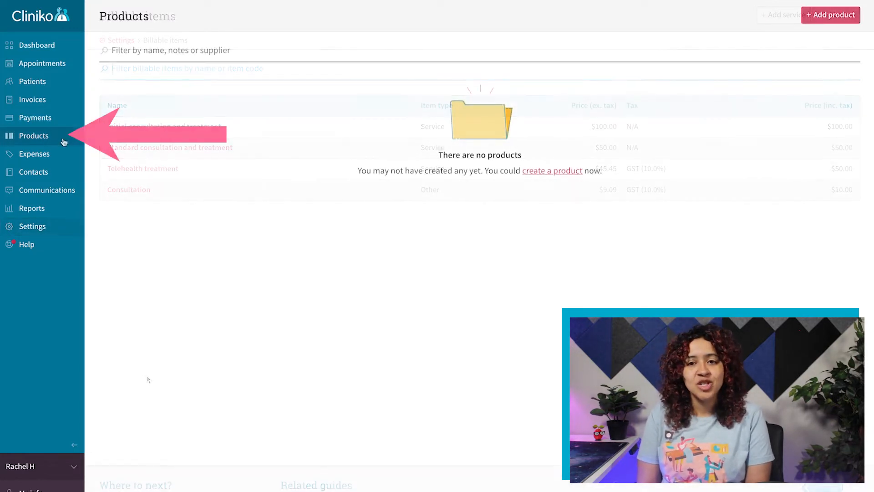
left_click(34, 136)
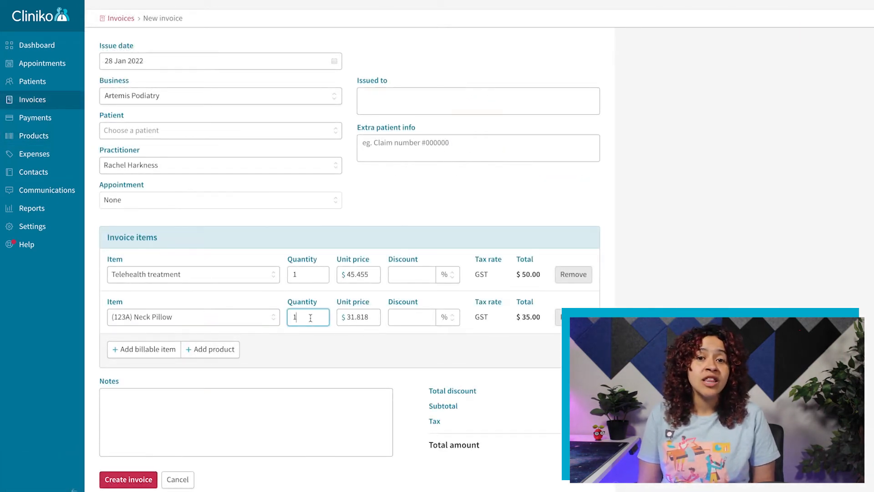
type("2")
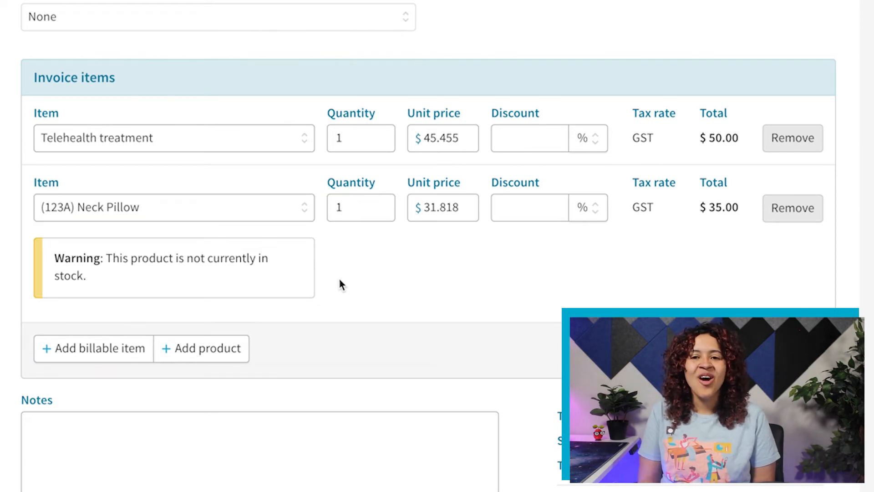
left_click(34, 136)
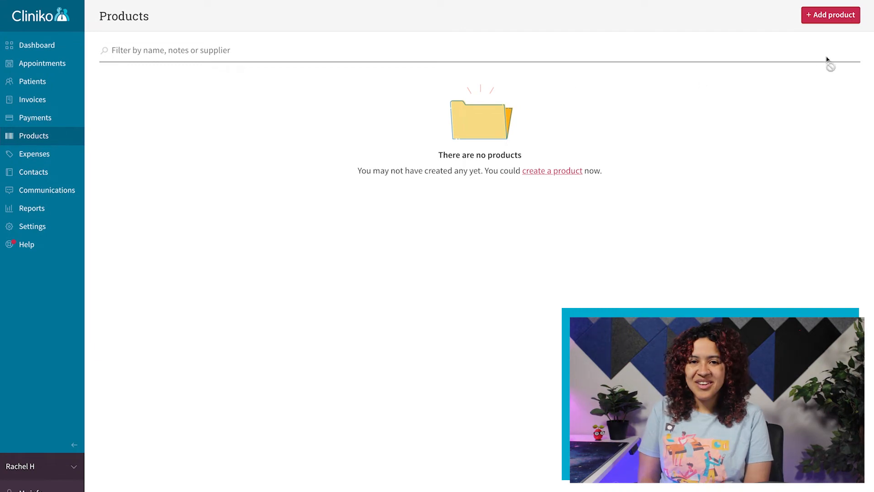
Step: Create Neck Pillow (123A) at $35 including GST, cost $25, stock level 5
left_click(830, 15)
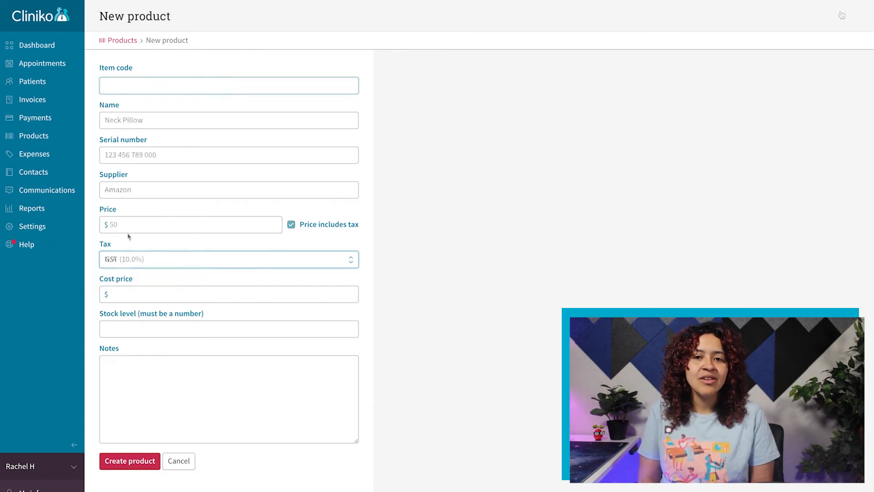
left_click(190, 224)
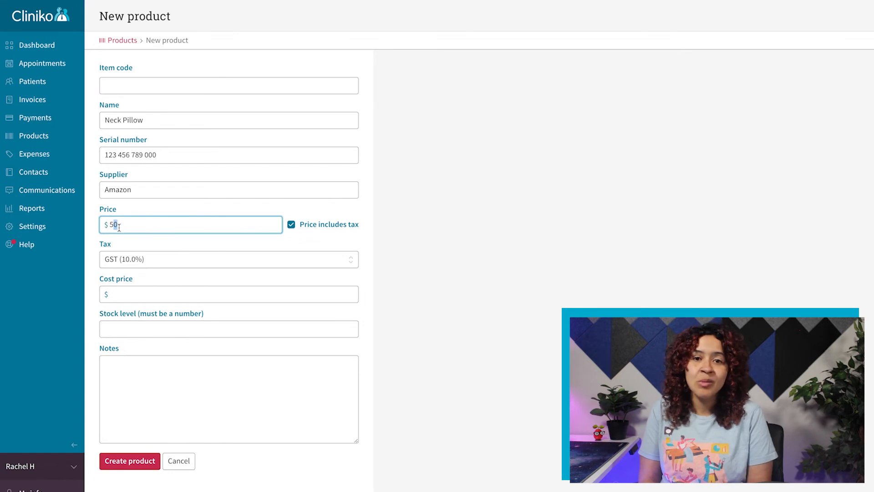
left_click(228, 294)
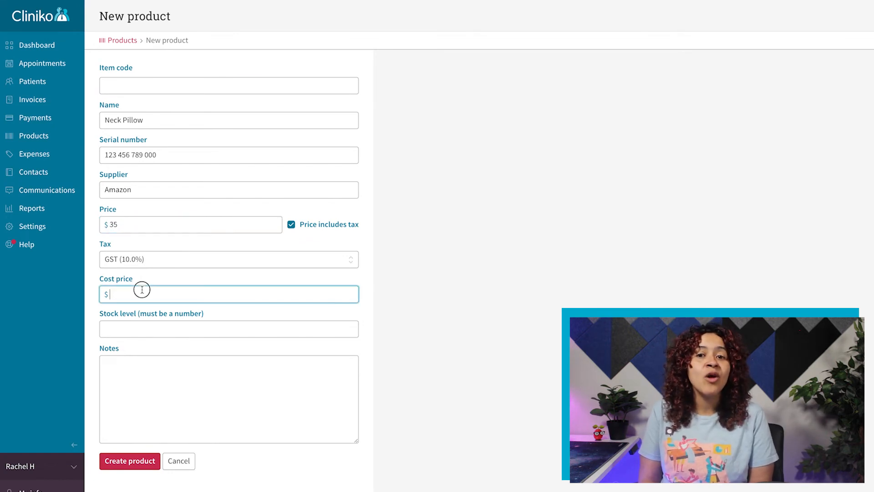
mouse_move(141, 291)
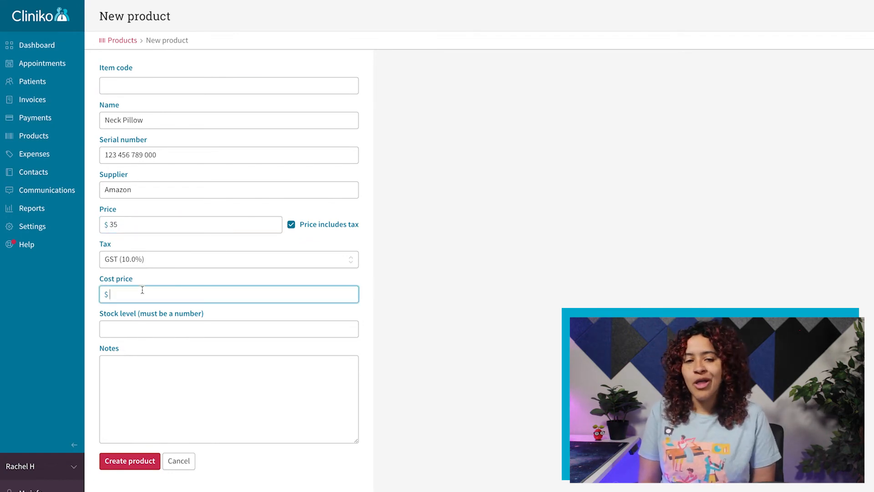
type("25")
left_click(229, 329)
type("5")
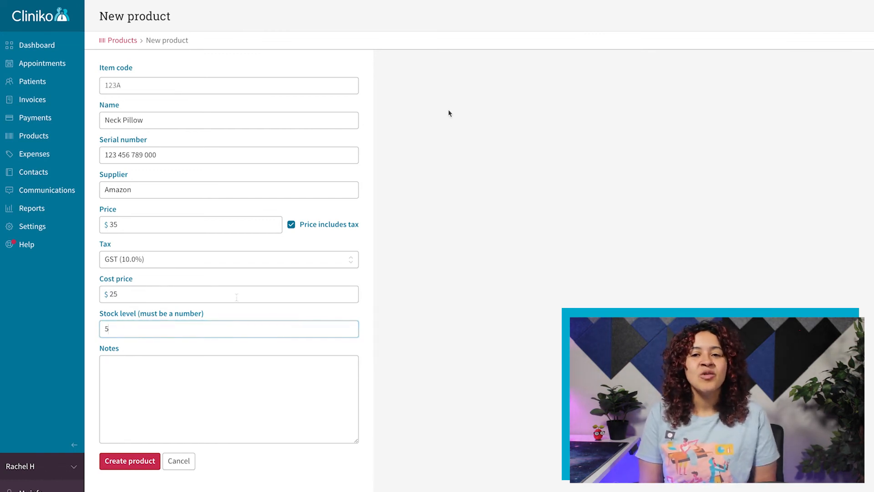
mouse_move(478, 329)
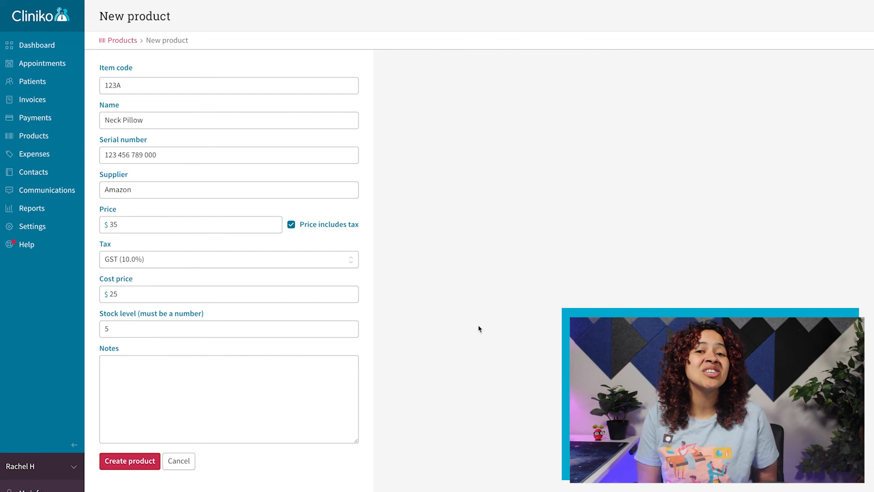
left_click(130, 461)
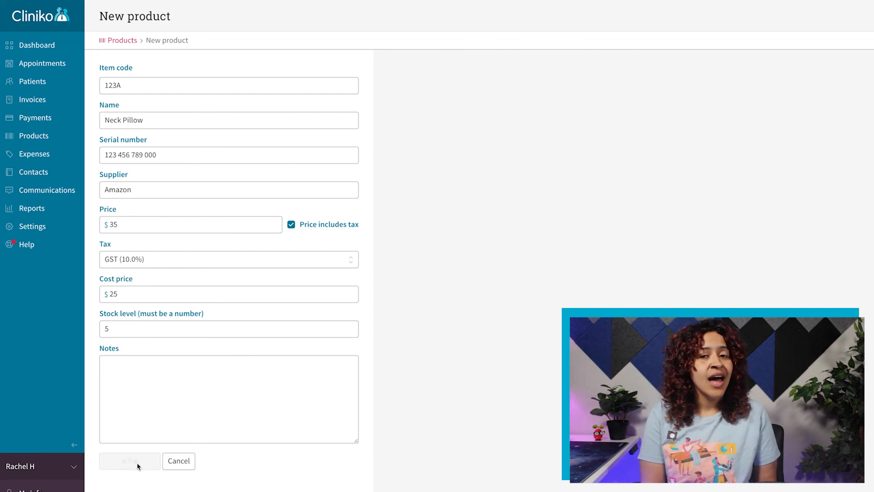
left_click(129, 461)
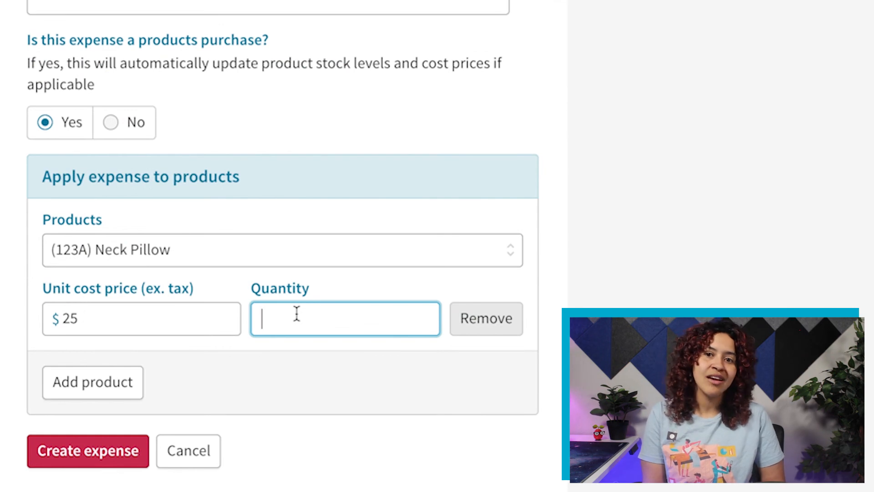
Step: Leave the Neck Pillow stock adjustment form (stock 15) for the Settings overview
type("10")
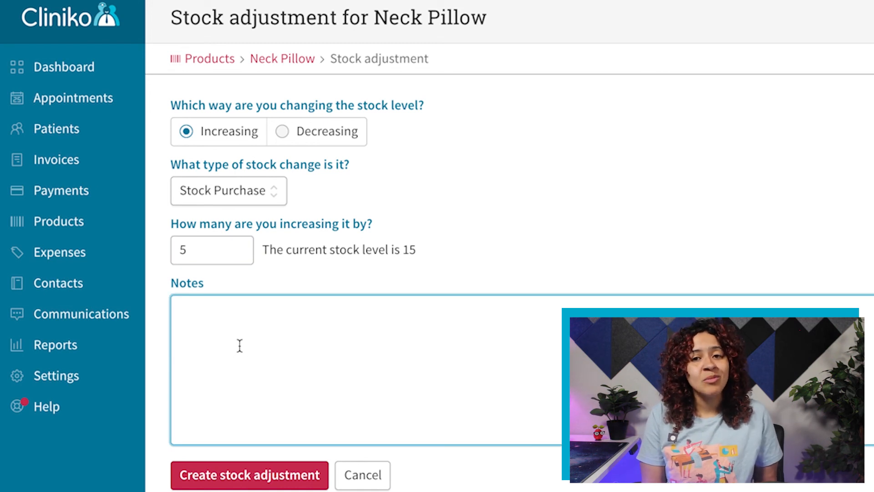
left_click(56, 375)
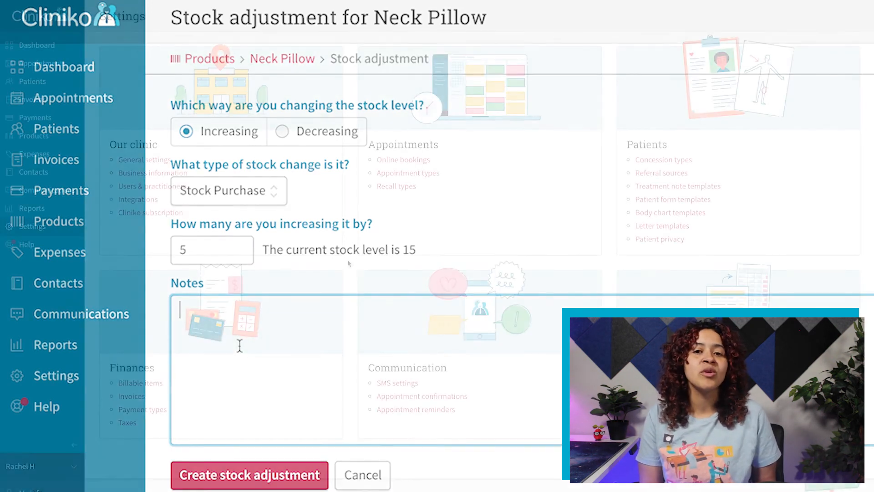
left_click(361, 474)
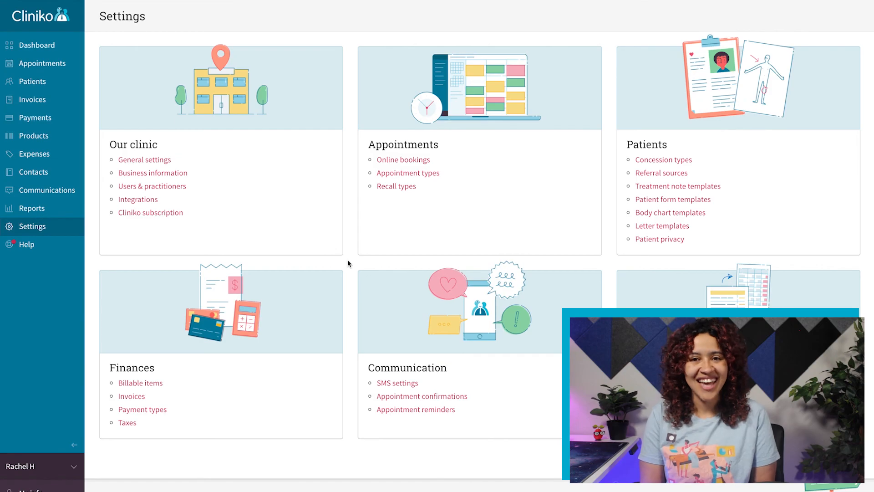